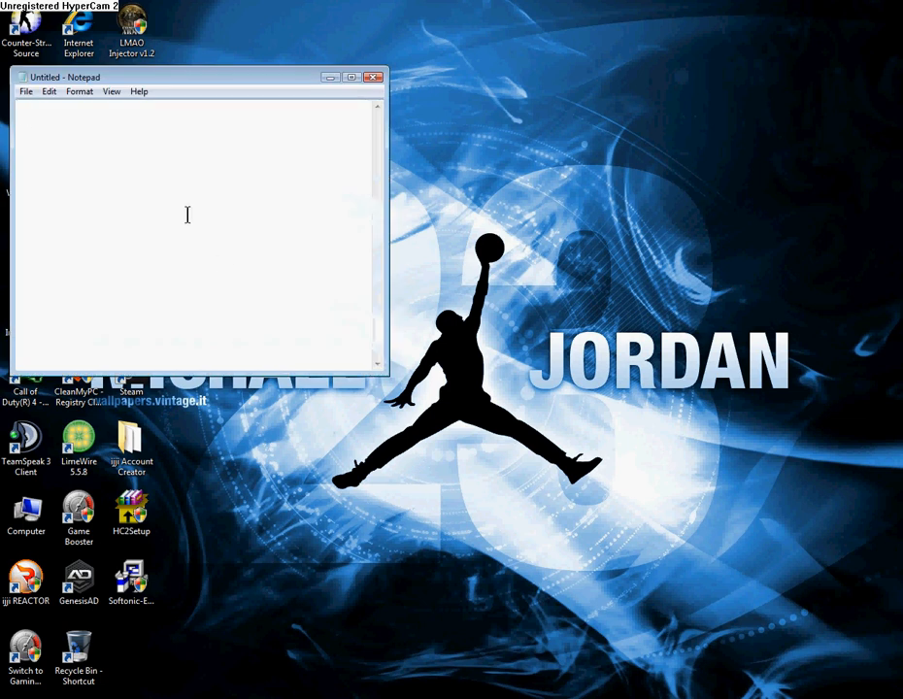
# Write the intro sentence about showing how to fix the reactor.[81] error.
pyautogui.write('Sup youtube d')
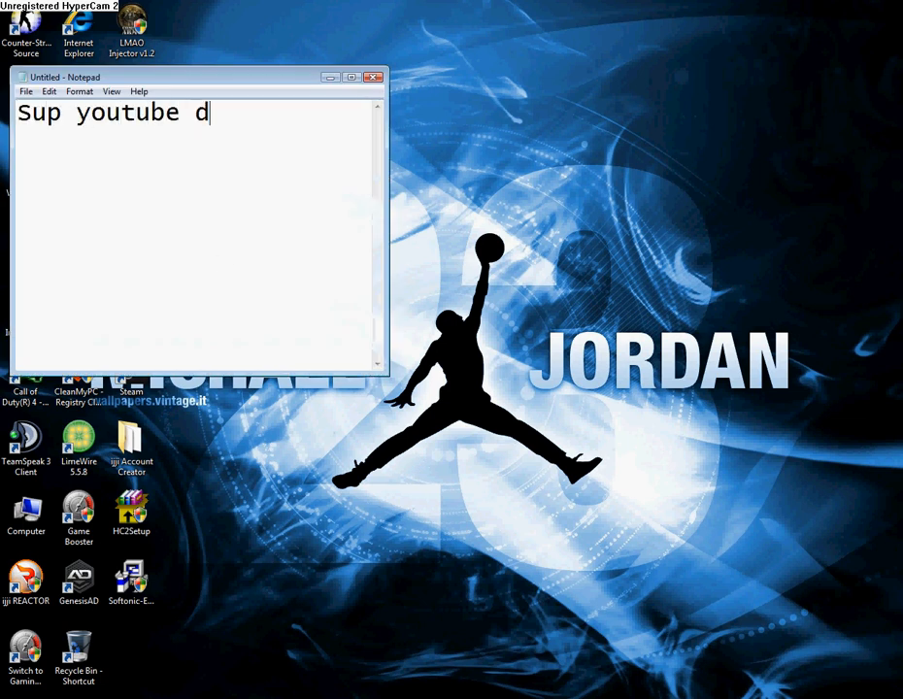
pyautogui.write('oday i')
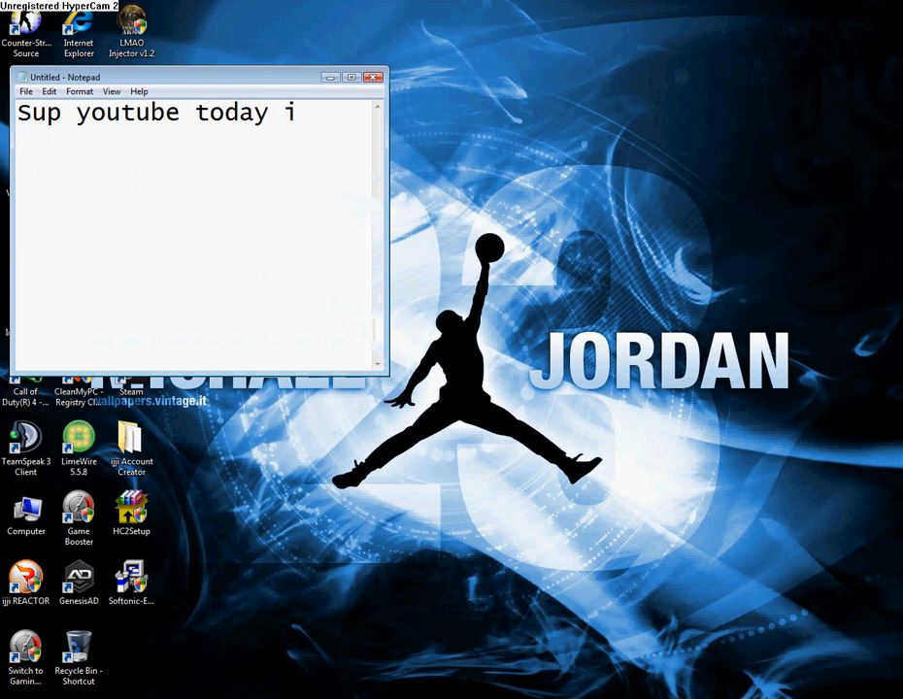
pyautogui.write("'am going to")
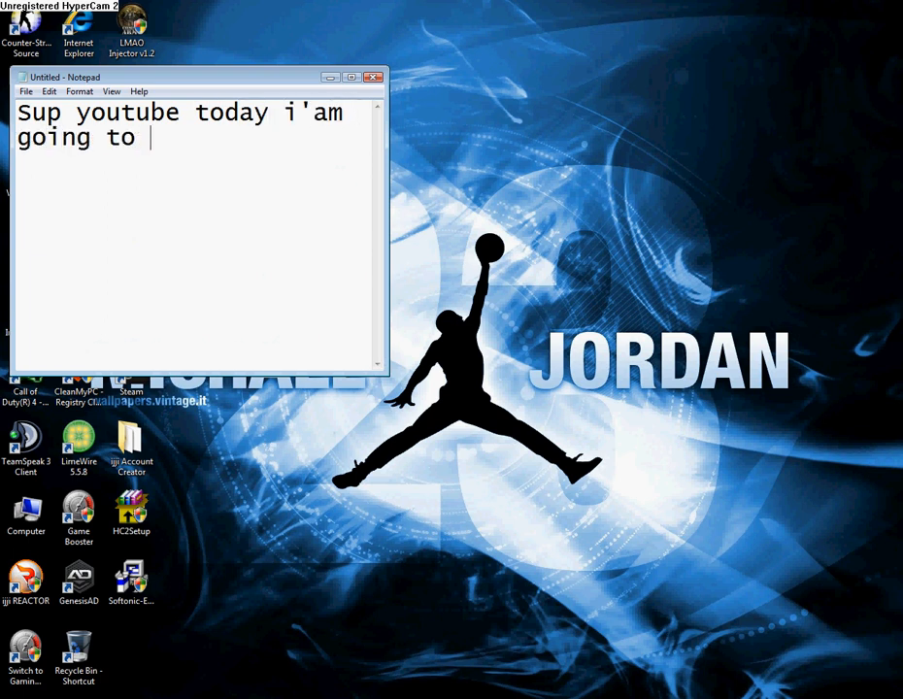
pyautogui.write('show you')
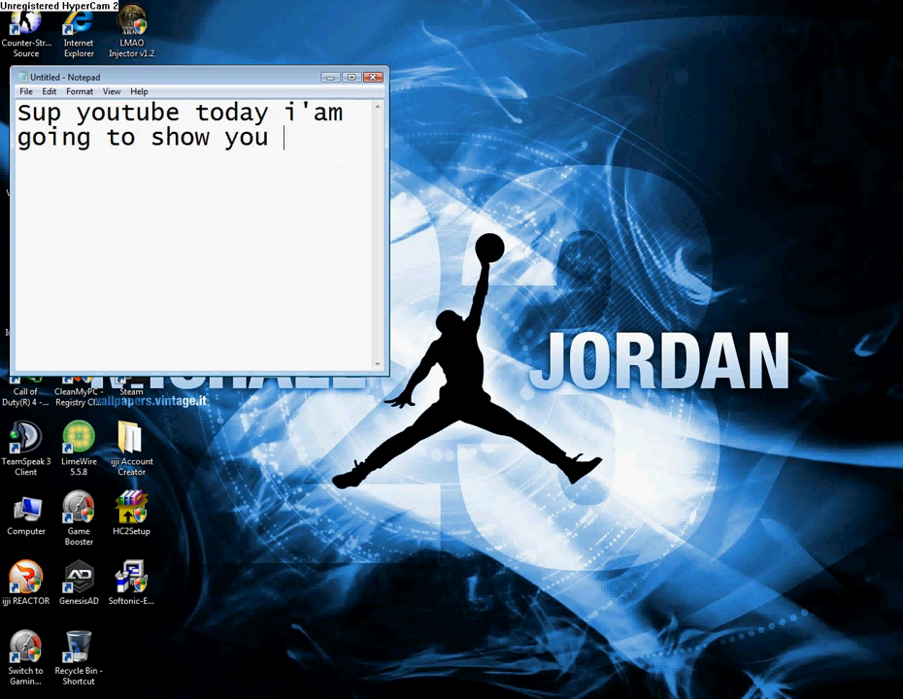
pyautogui.write('how')
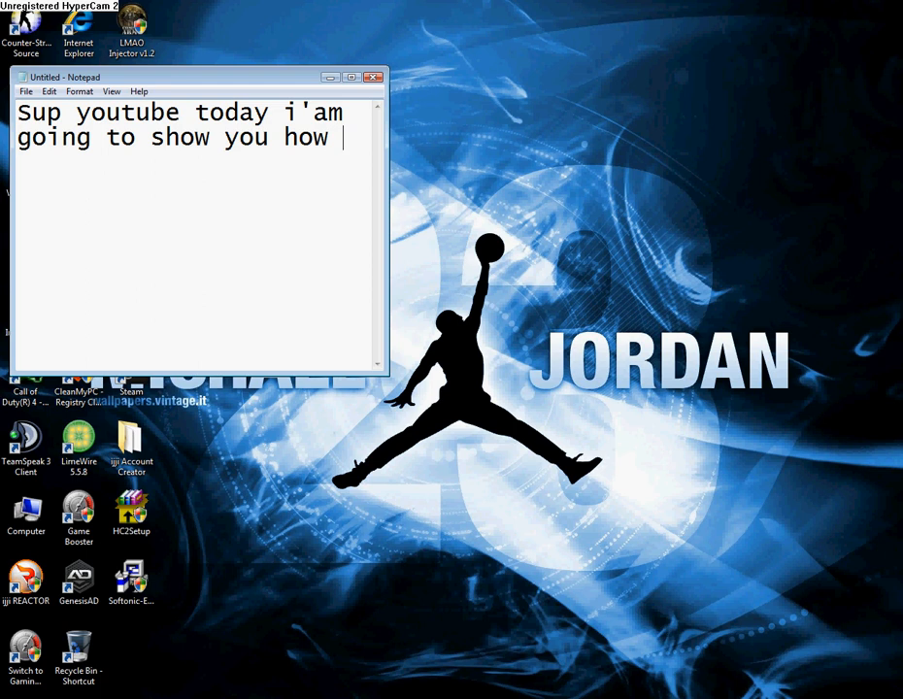
pyautogui.write('to fix the')
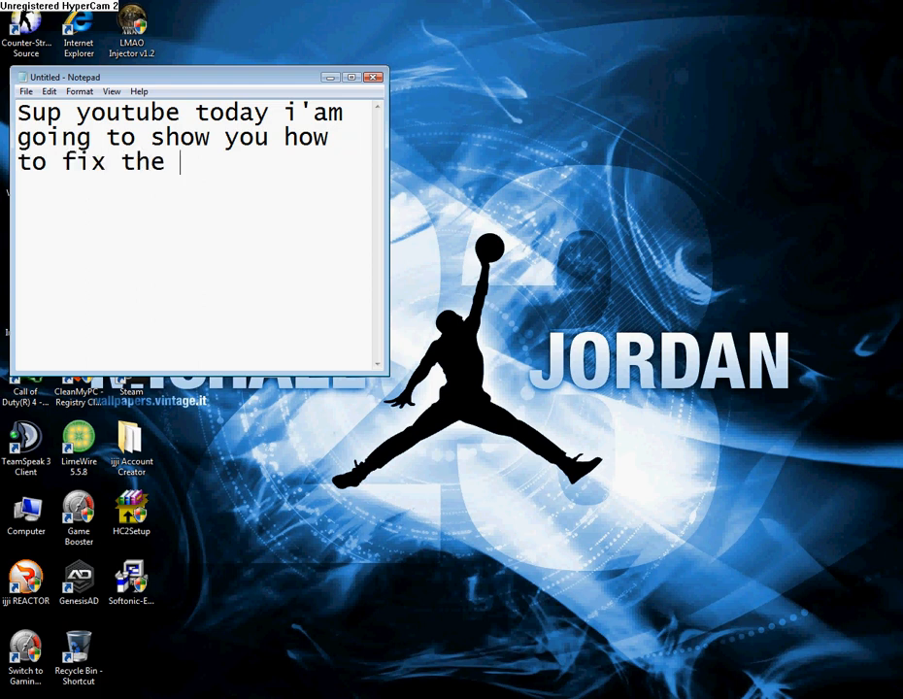
pyautogui.write('reactor')
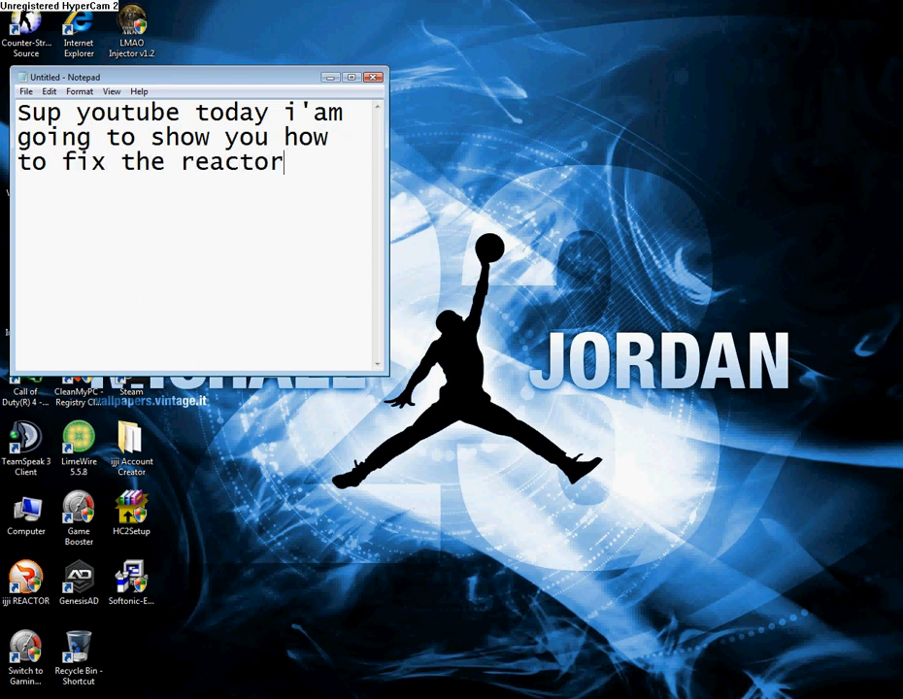
pyautogui.write('.[8')
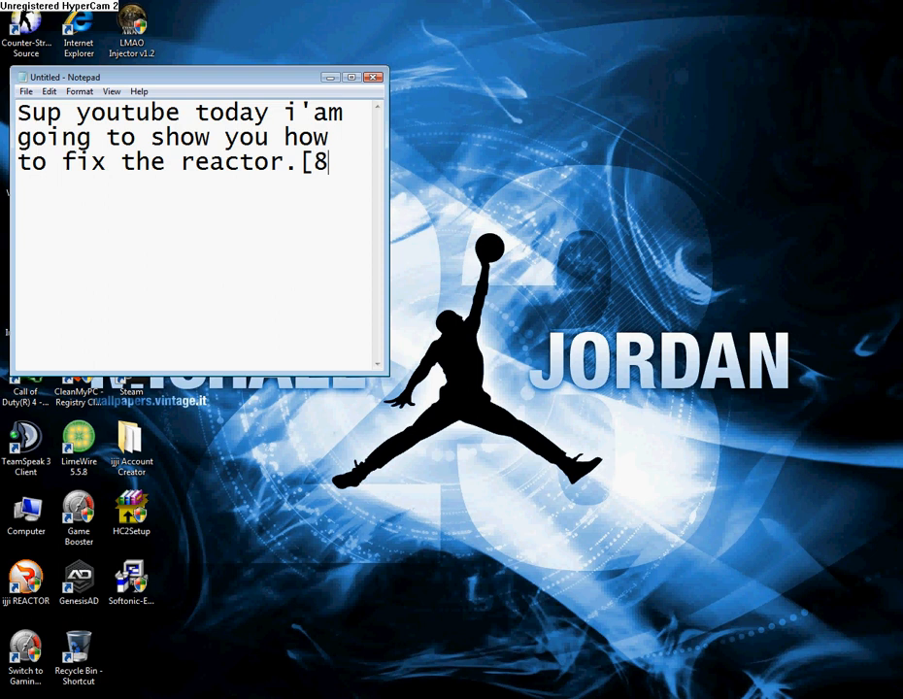
pyautogui.write('1]')
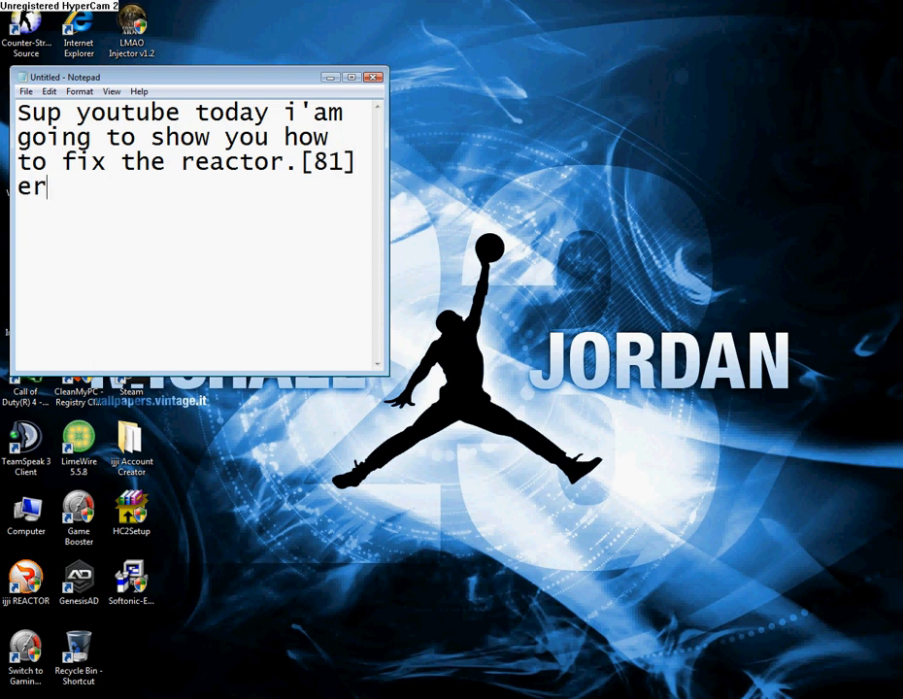
pyautogui.write('ror')
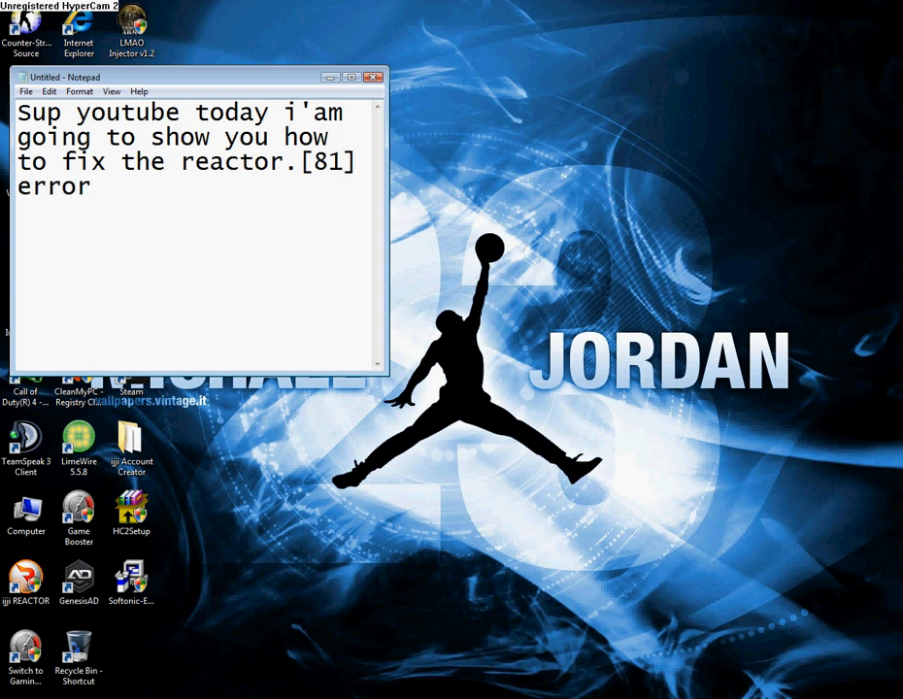
pyautogui.write('ok')
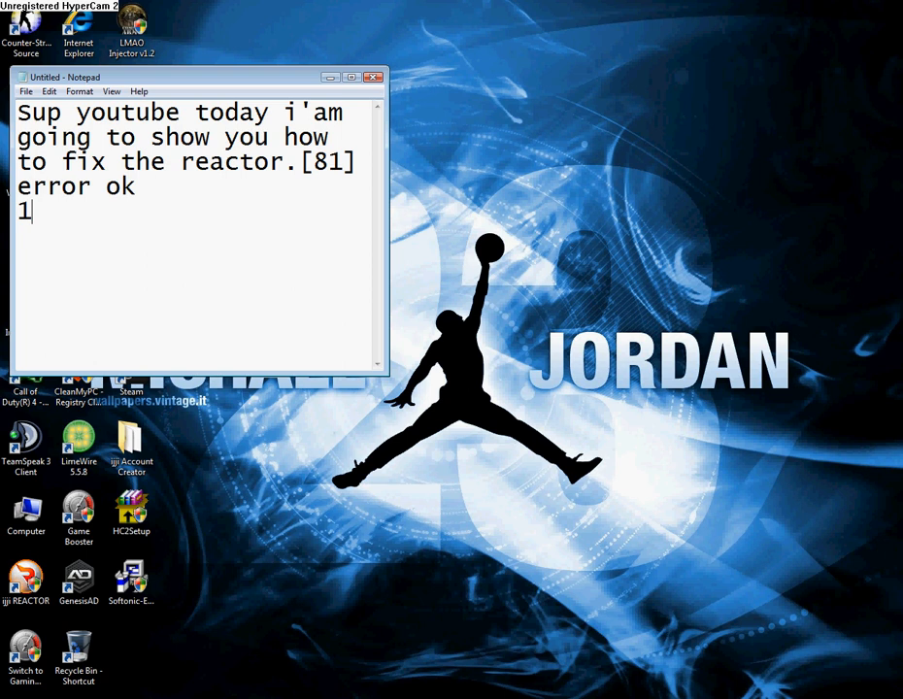
# Add the first numbered step, '1. go to start'.
pyautogui.write('. go to start')
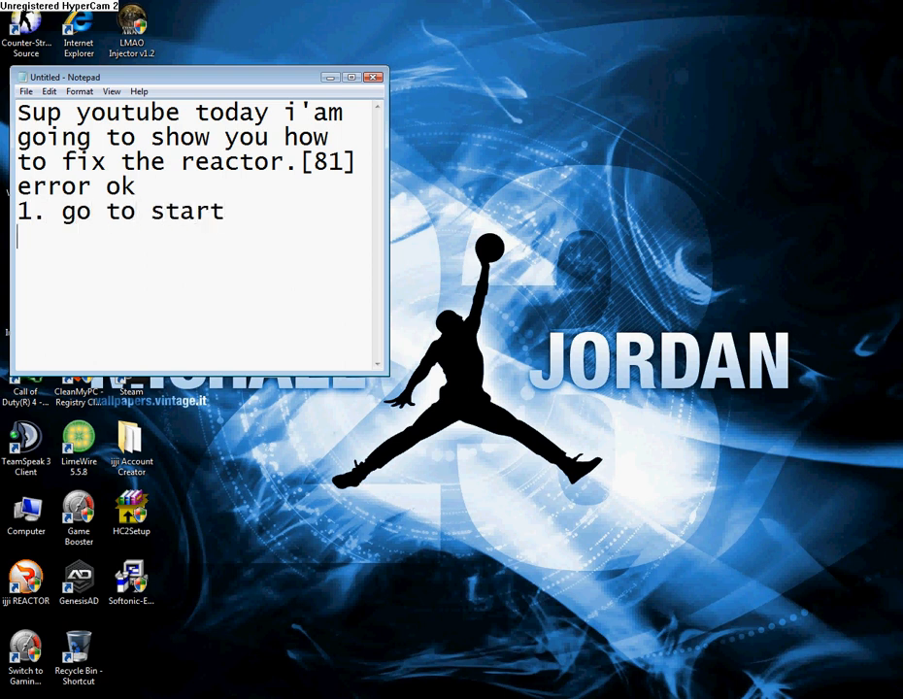
# Reach Control Panel via the Start menu, note '2.Control Panel', and launch Internet Options.
pyautogui.click(11, 687)
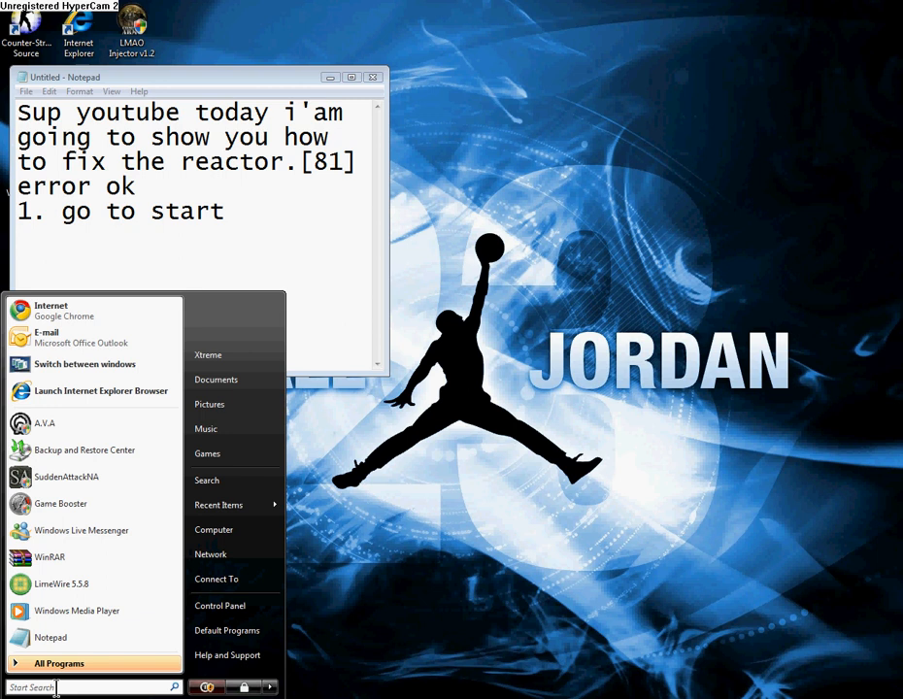
pyautogui.click(219, 605)
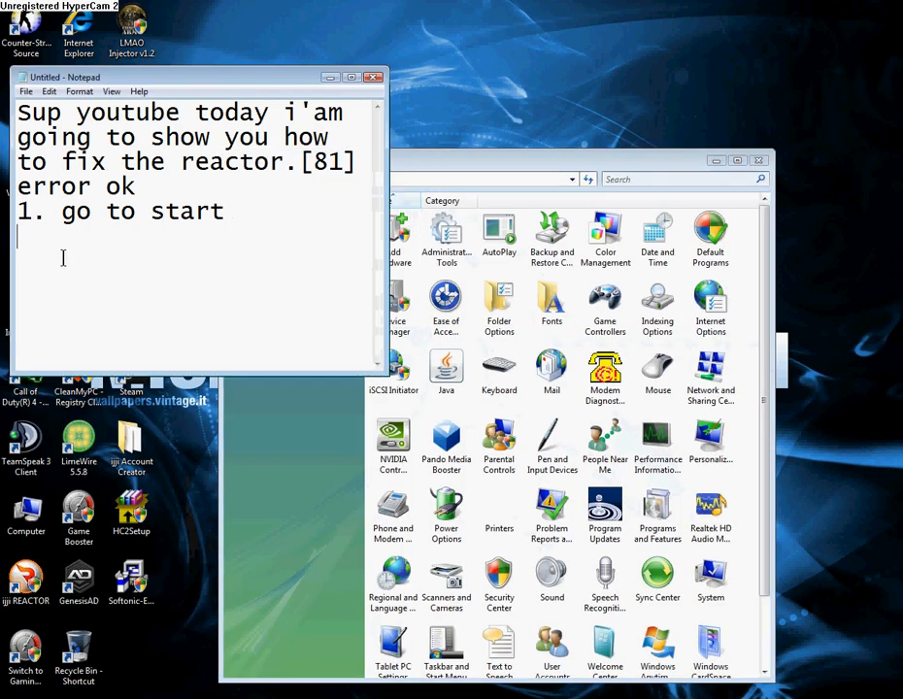
pyautogui.write('2.Co')
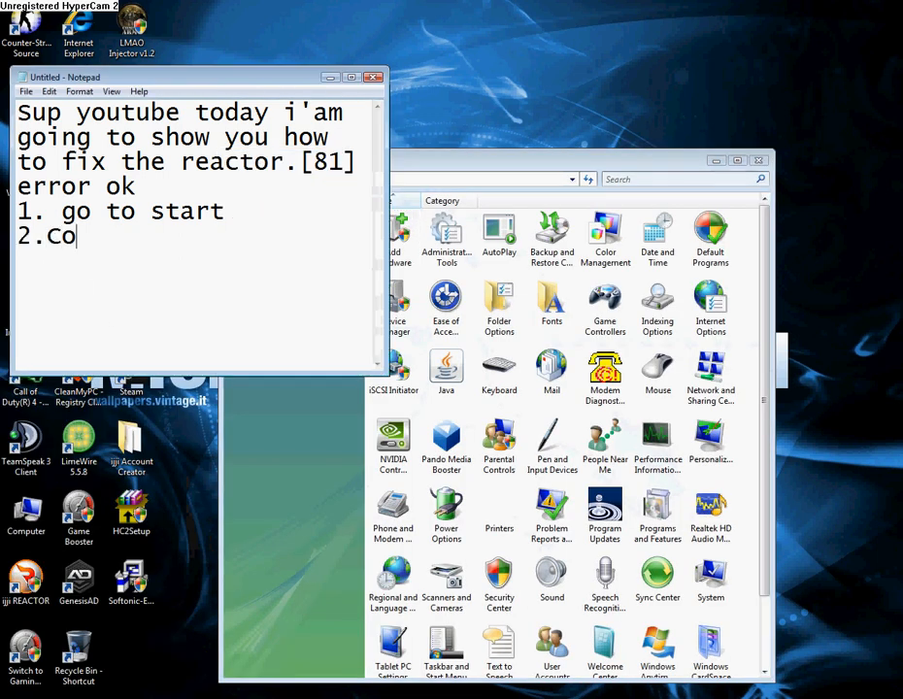
pyautogui.write('ntrol Panel')
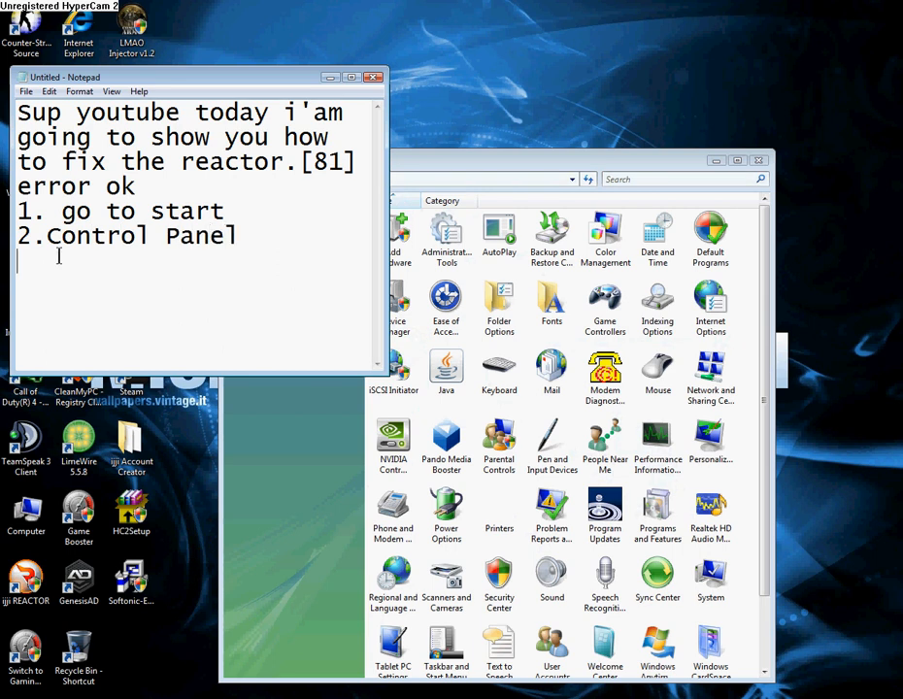
pyautogui.click(710, 300)
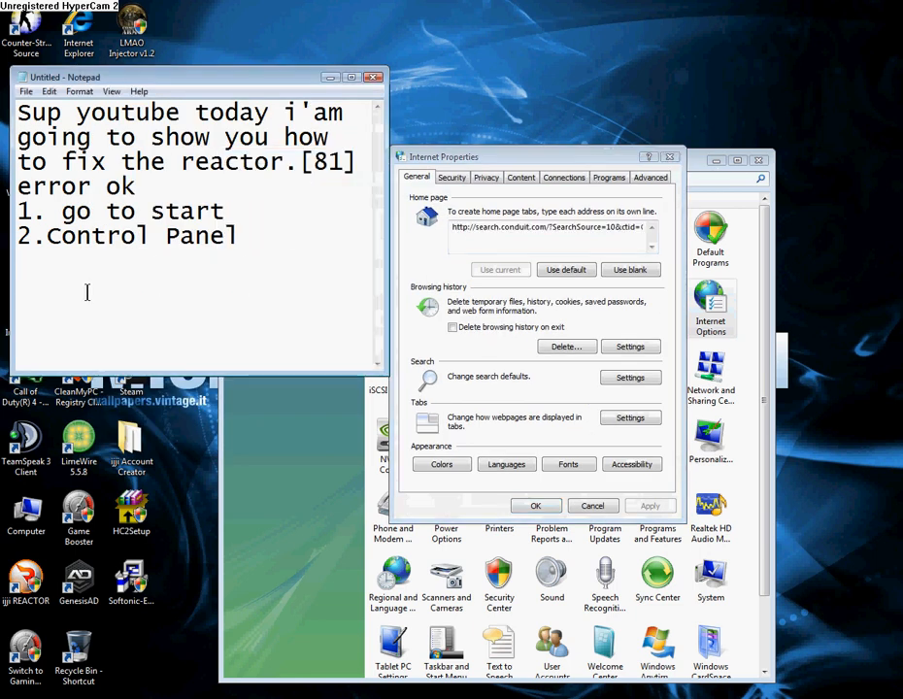
# Note '3.Internet Optiones' and switch Internet Properties to its Connections settings.
pyautogui.write('3.')
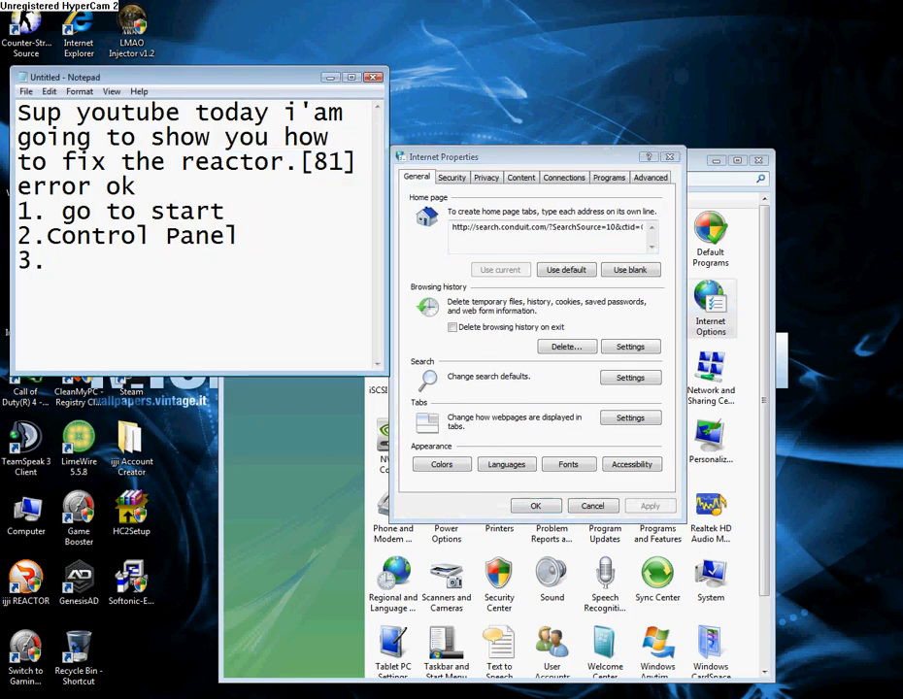
pyautogui.write('Internet')
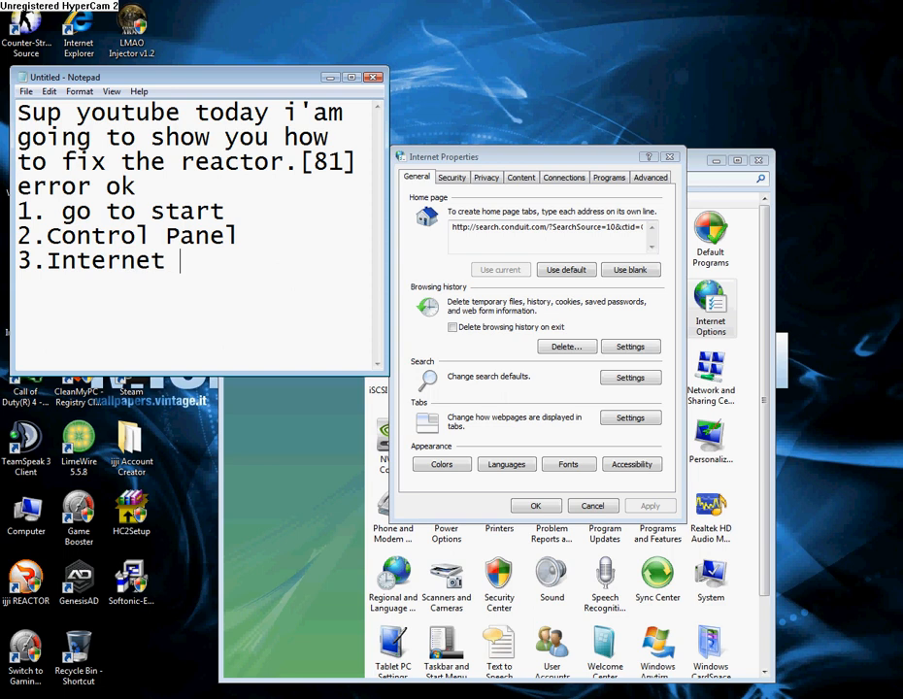
pyautogui.write('Optiones')
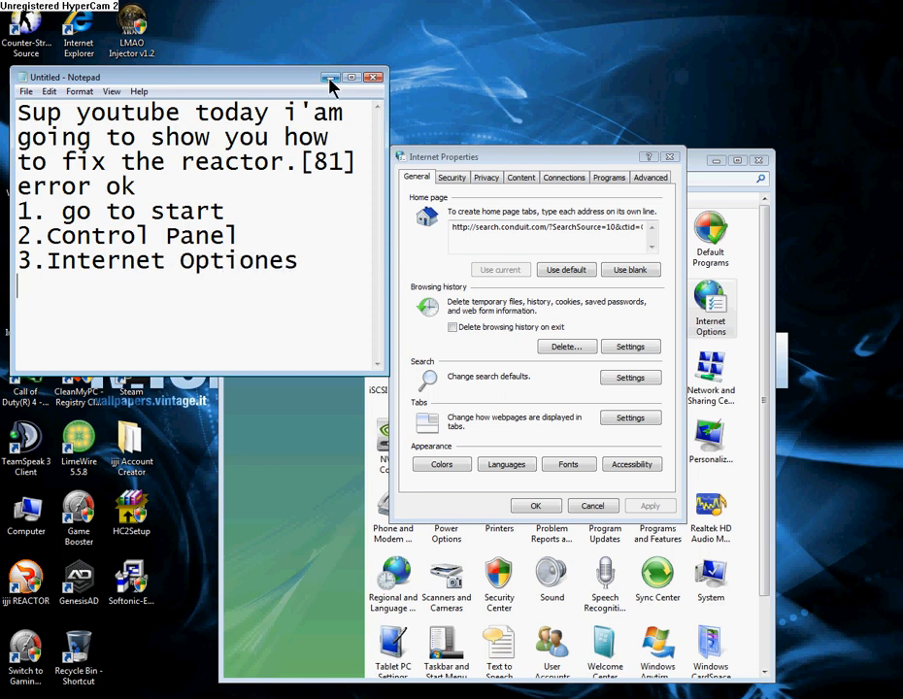
pyautogui.click(563, 177)
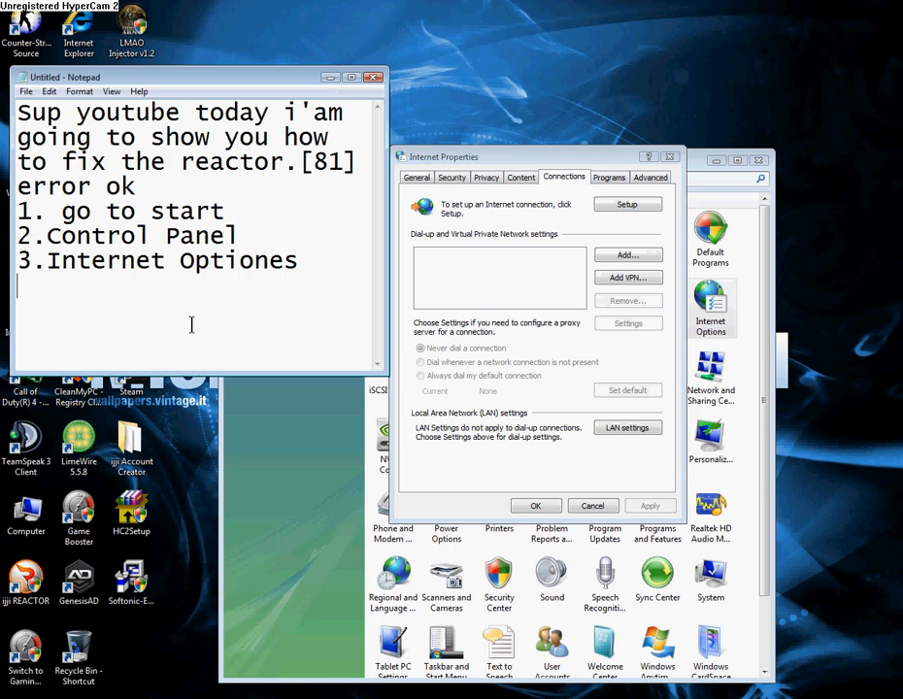
# Add steps '4.Connections' and '5.LAN settings' to the note.
pyautogui.write('4.Co')
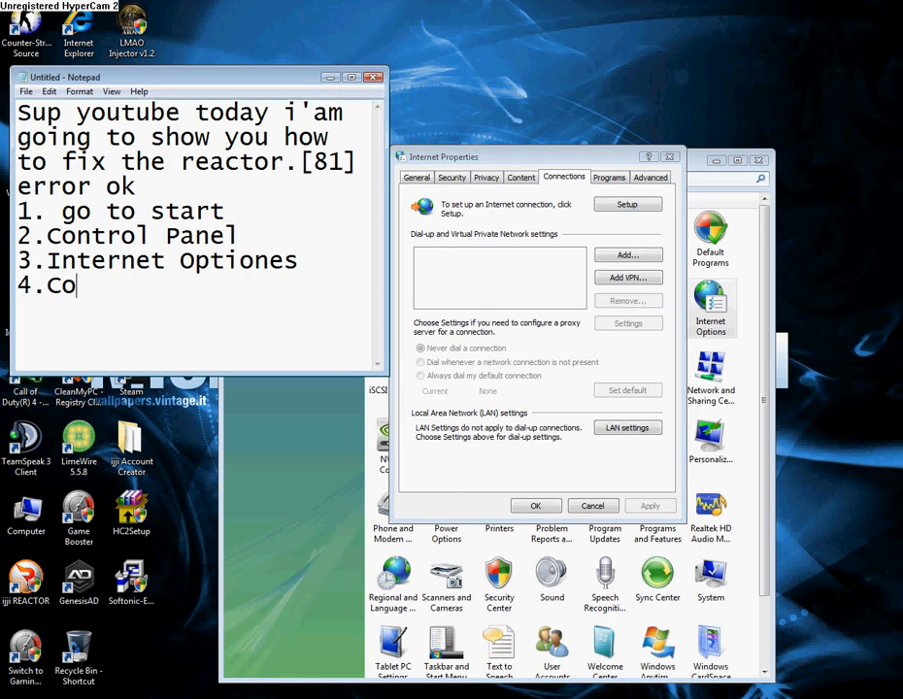
pyautogui.write('nnections')
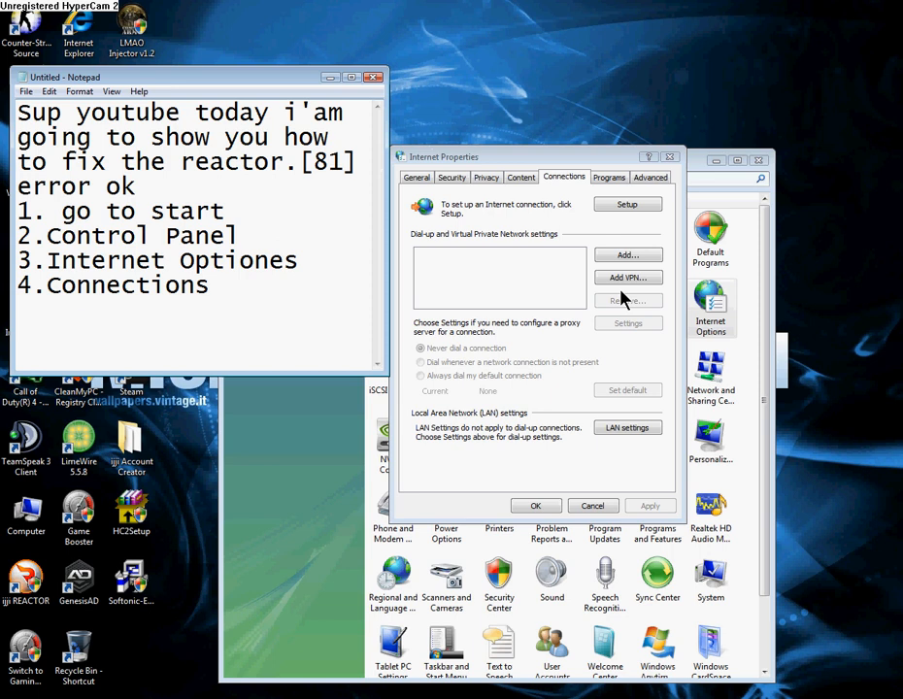
pyautogui.write('5.')
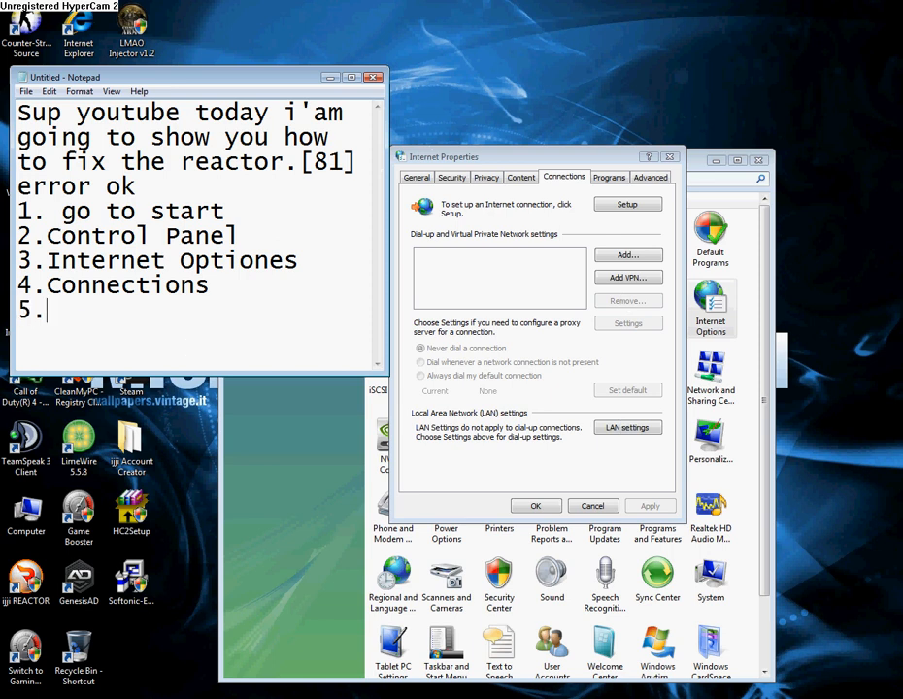
pyautogui.write('l')
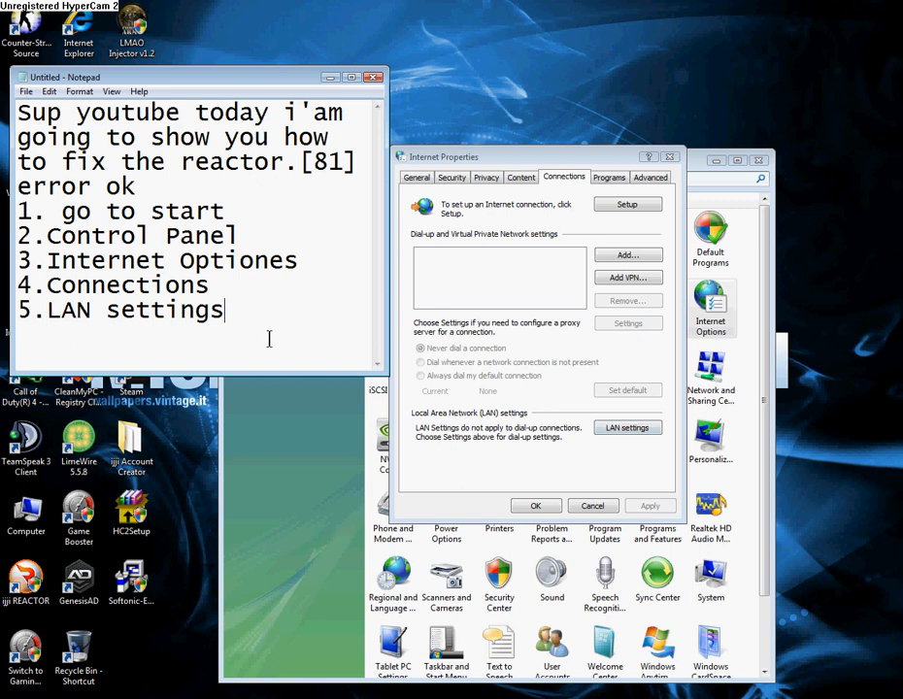
# Bring up the LAN settings dialog and note 'And uncheck all boxes'.
pyautogui.click(627, 427)
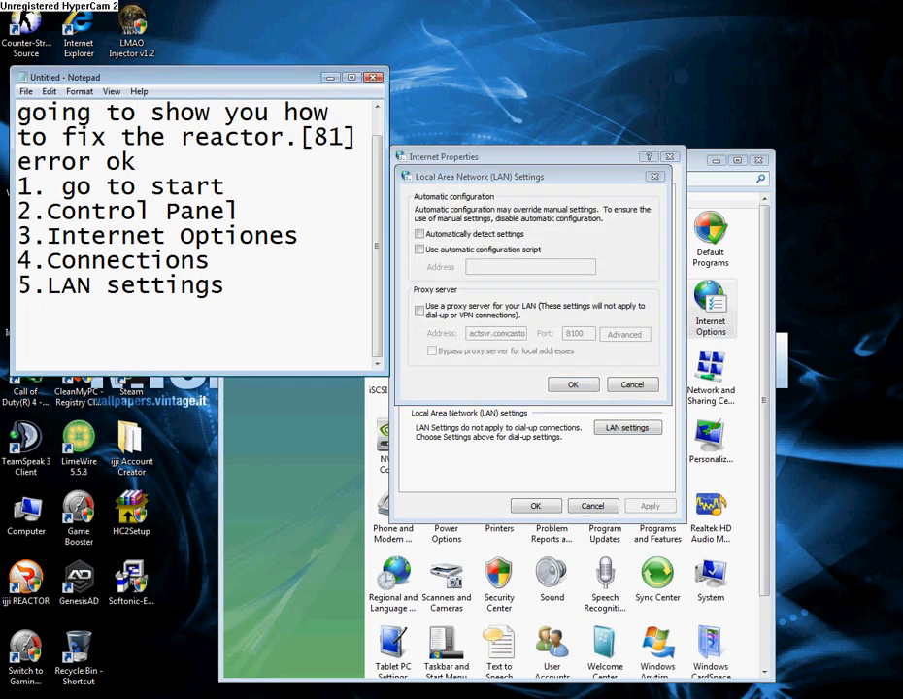
pyautogui.write('And')
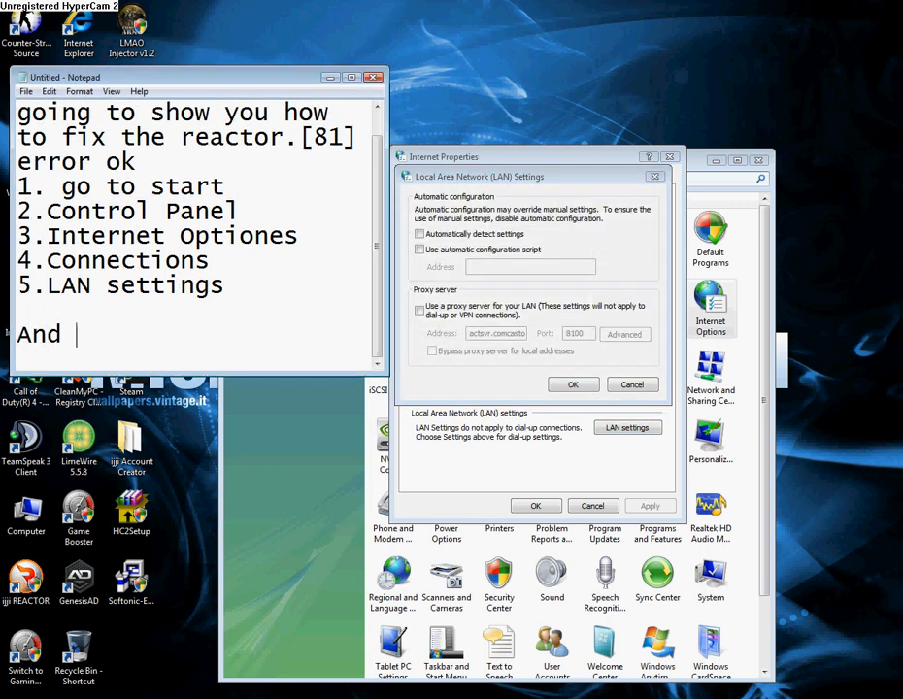
pyautogui.write('unce')
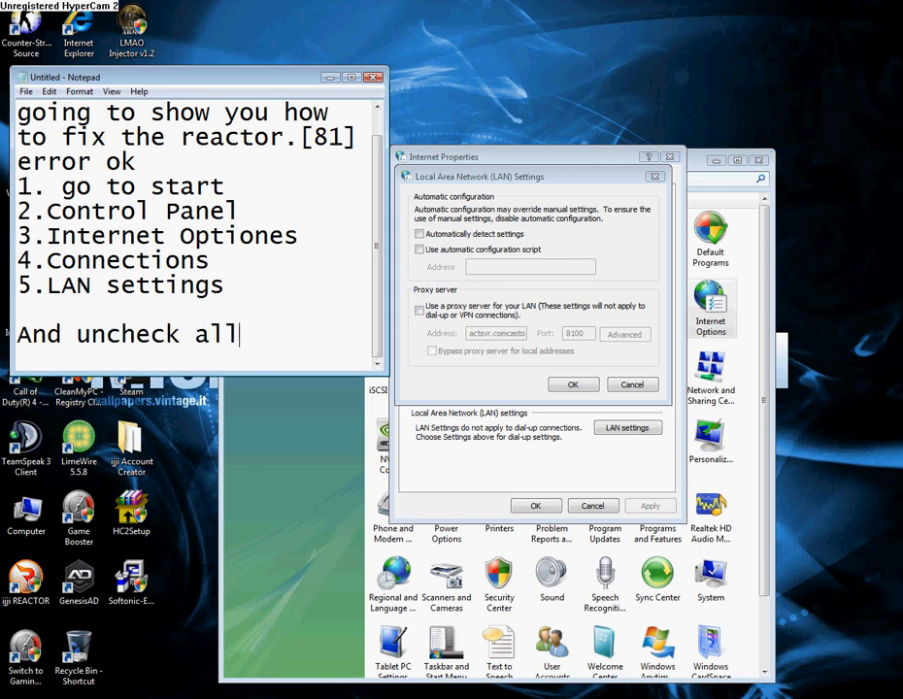
pyautogui.write('boxes')
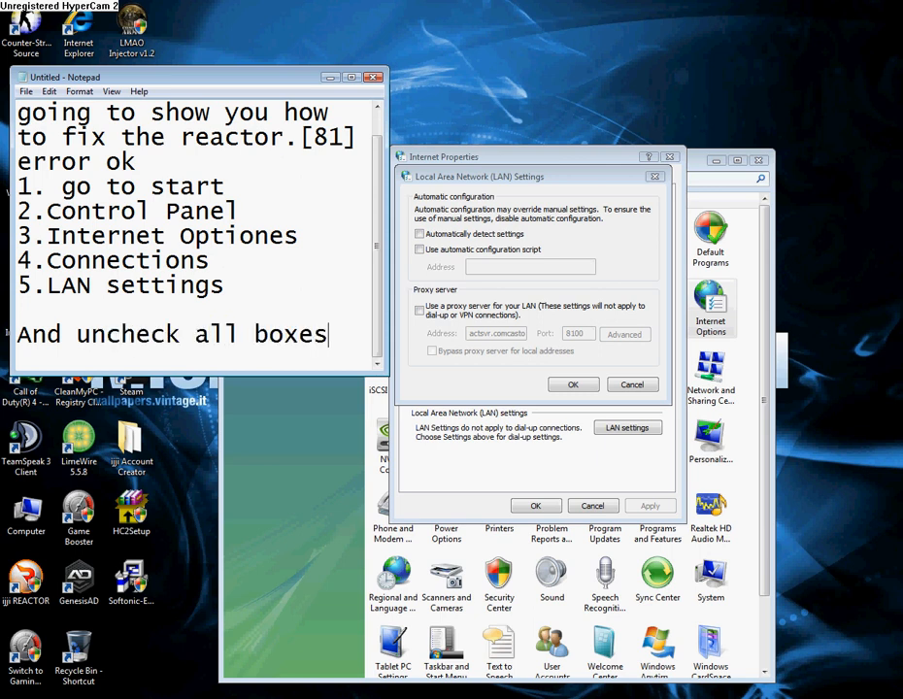
pyautogui.scroll(-3)
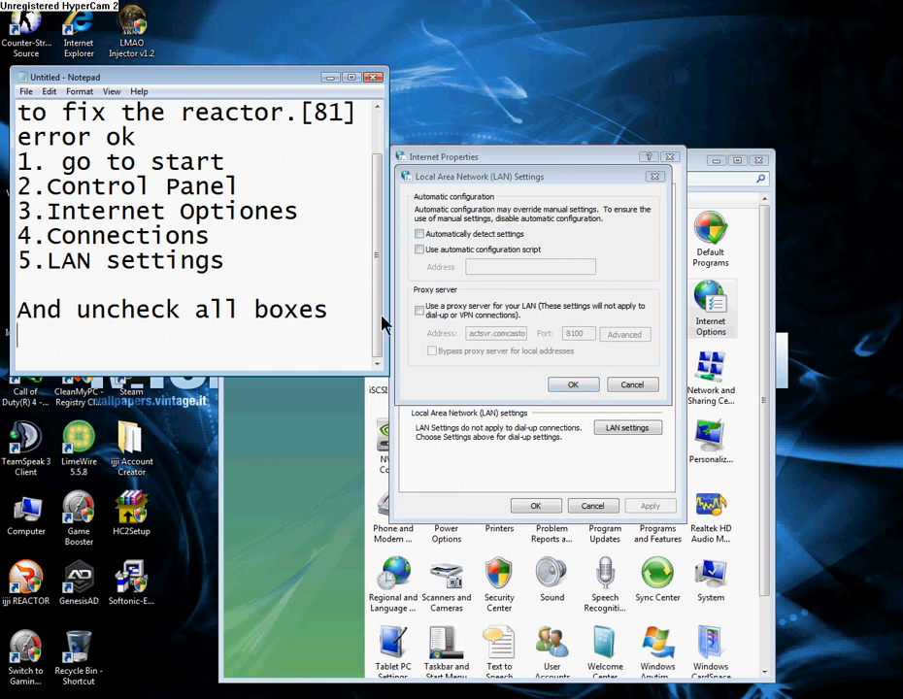
# Note 'Then press ok>ok', then confirm LAN settings, Internet Properties, and close Control Panel.
pyautogui.write('Then press o')
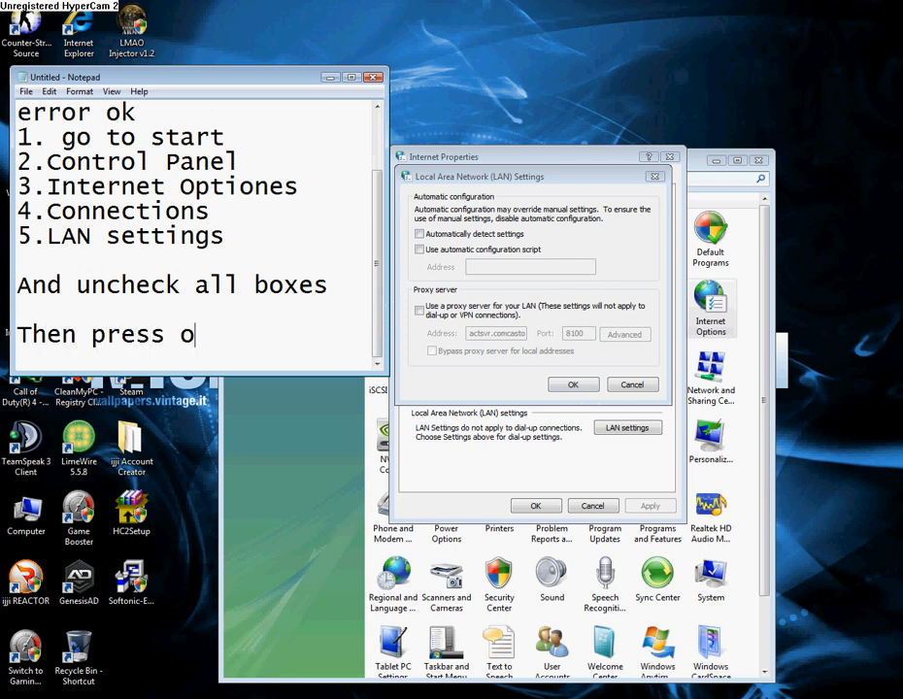
pyautogui.write('k>')
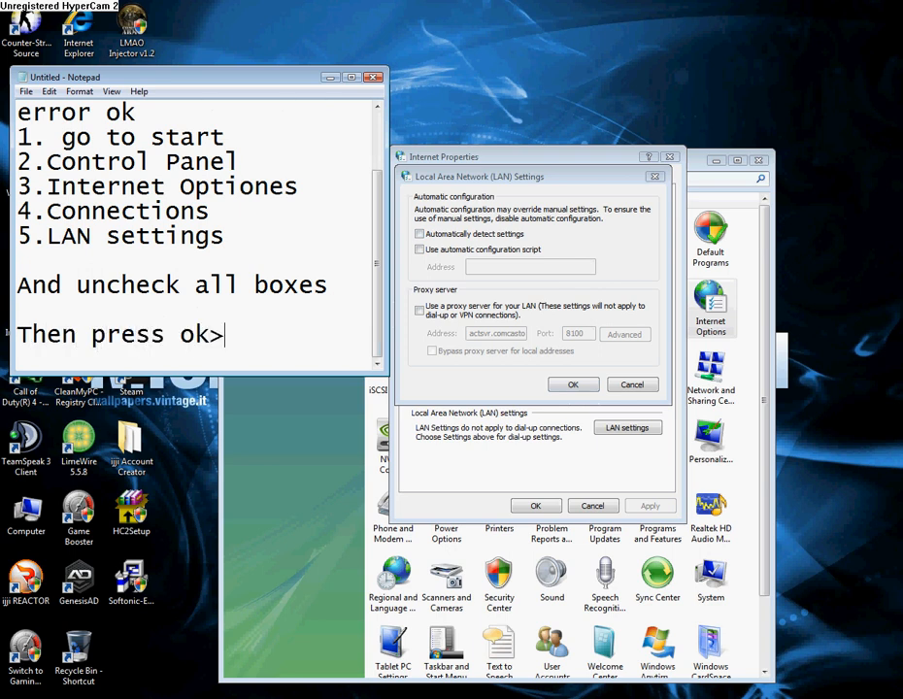
pyautogui.write('ok')
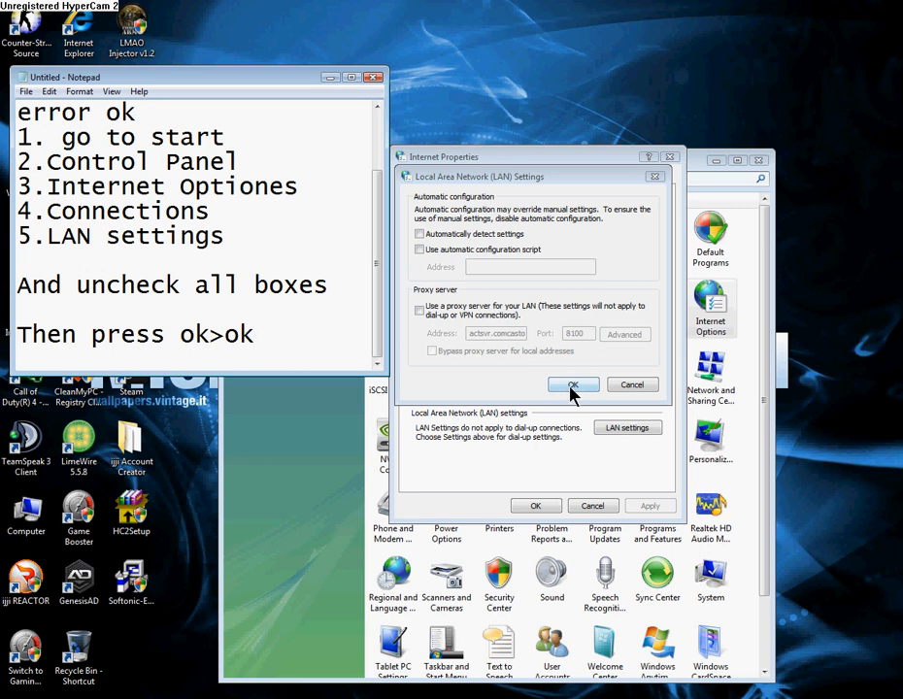
pyautogui.click(572, 384)
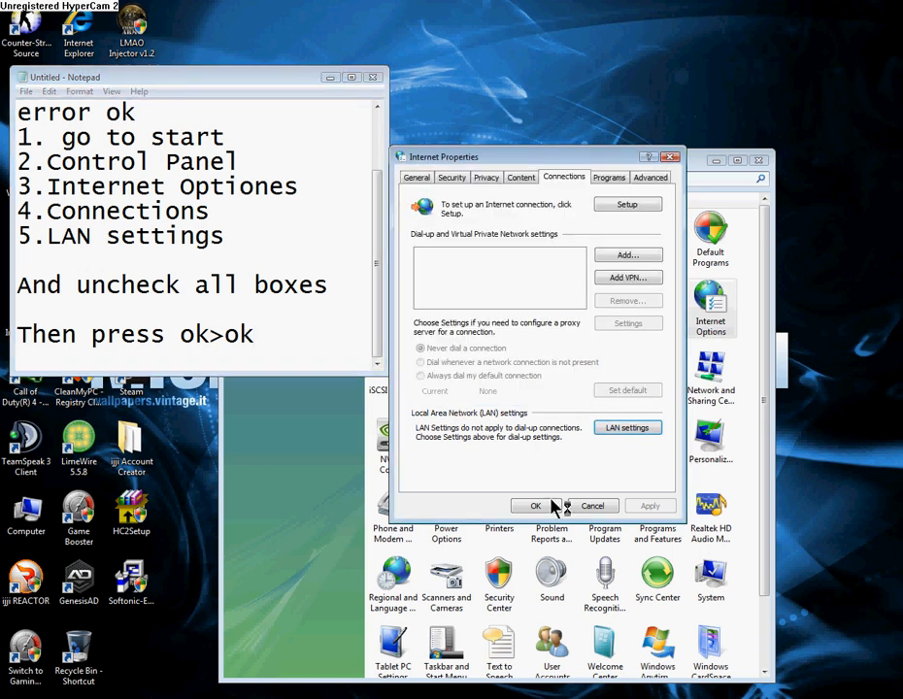
pyautogui.click(536, 505)
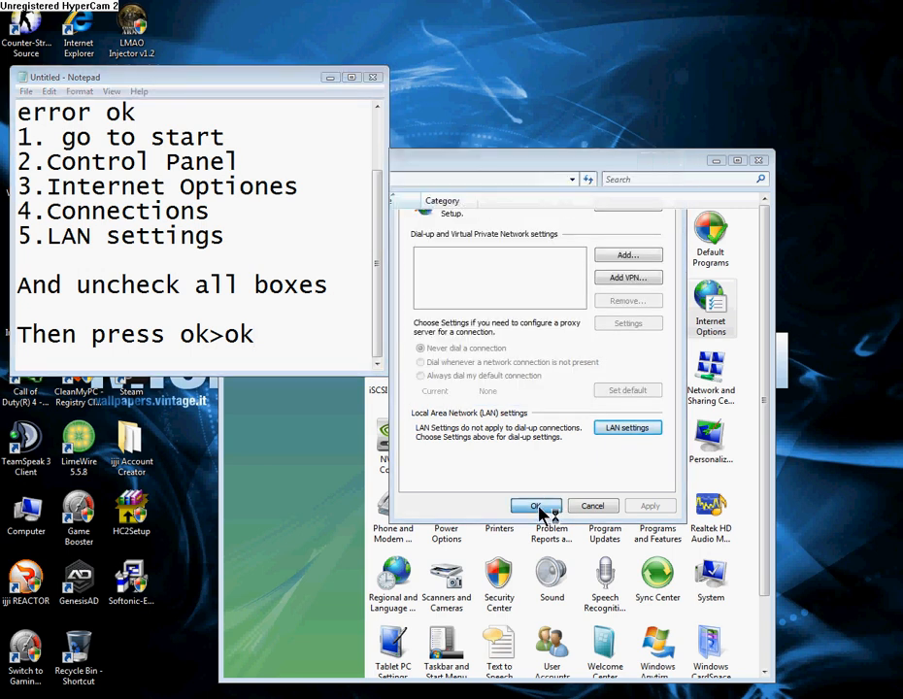
pyautogui.click(536, 505)
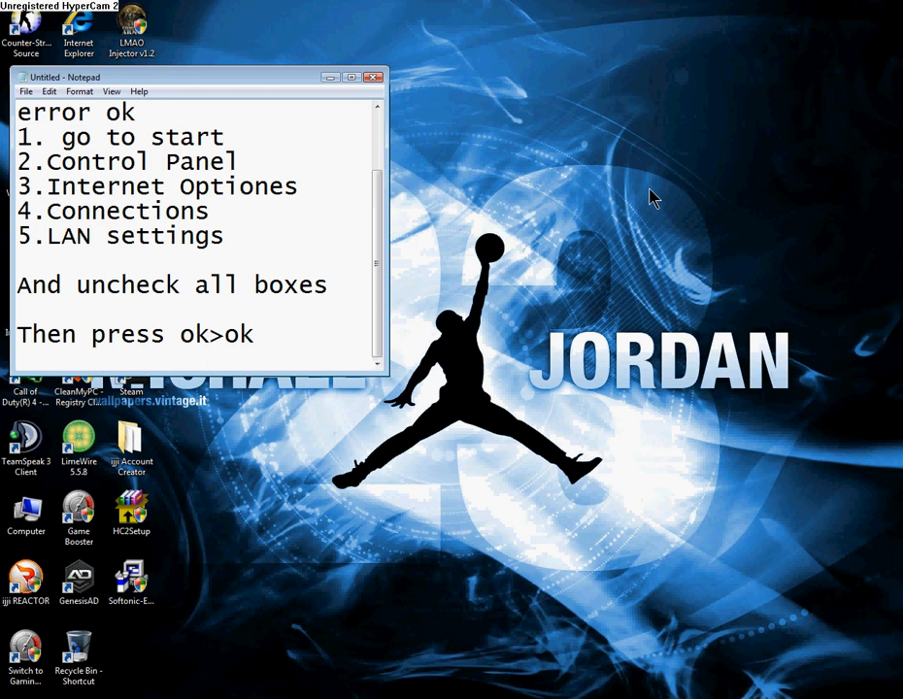
# Finish the note with 'Hope you fix it with this video Thanks for watching :) Bye'.
pyautogui.click(256, 334)
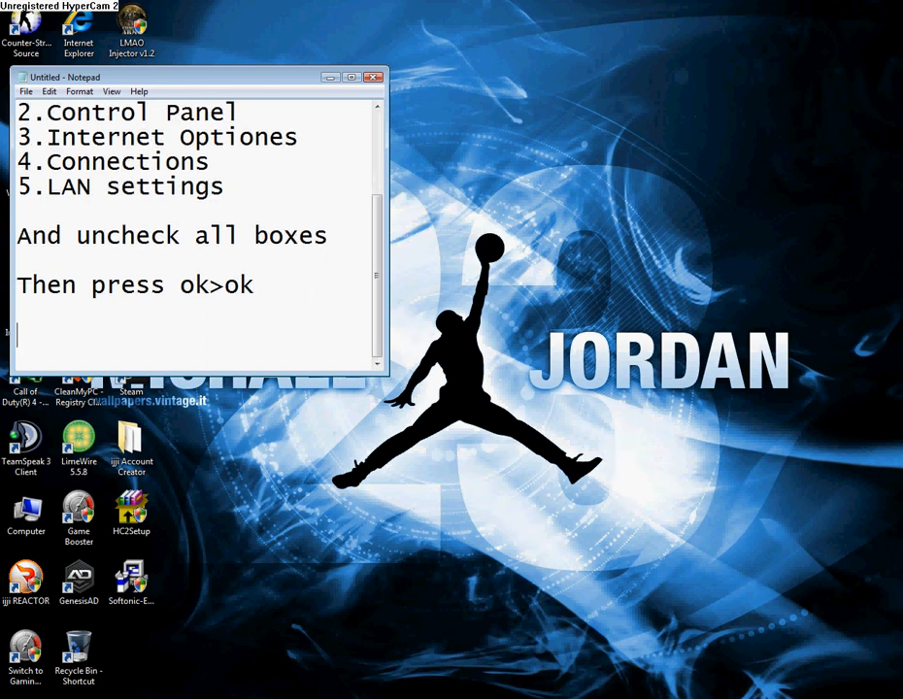
pyautogui.write('Hope you')
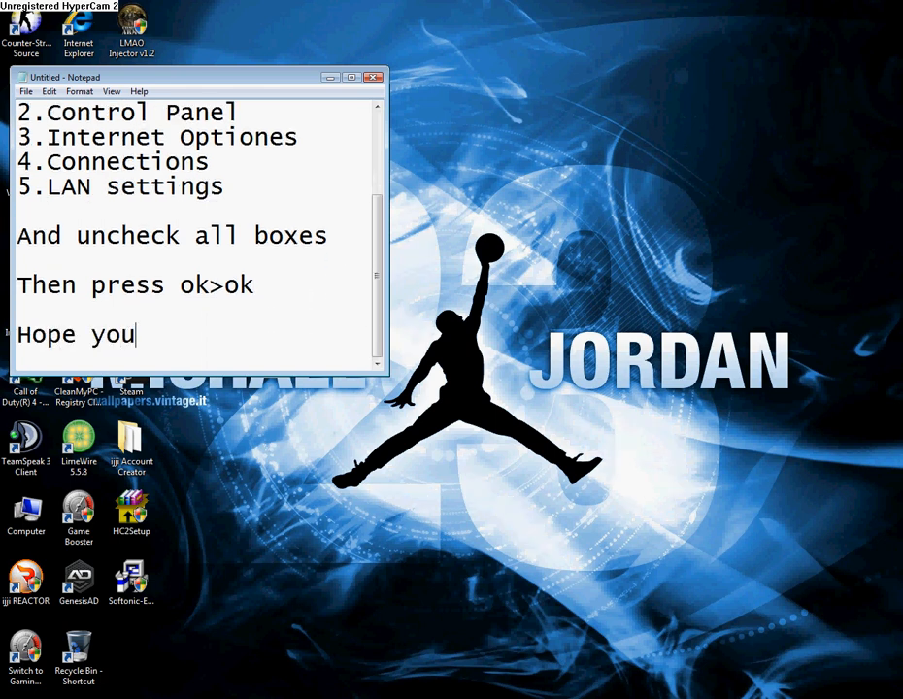
pyautogui.write('fix')
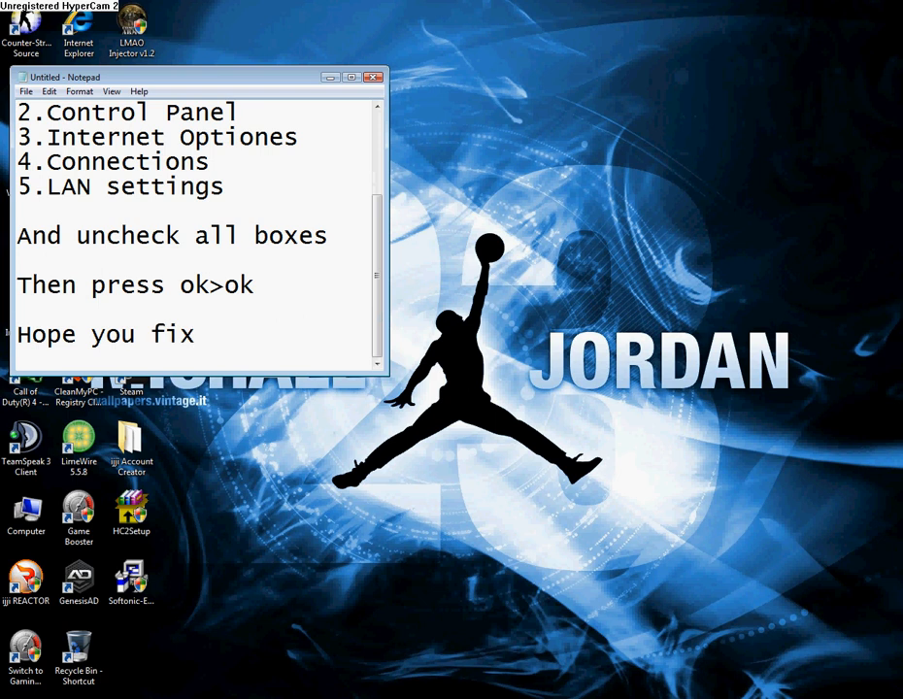
pyautogui.write('it with this video')
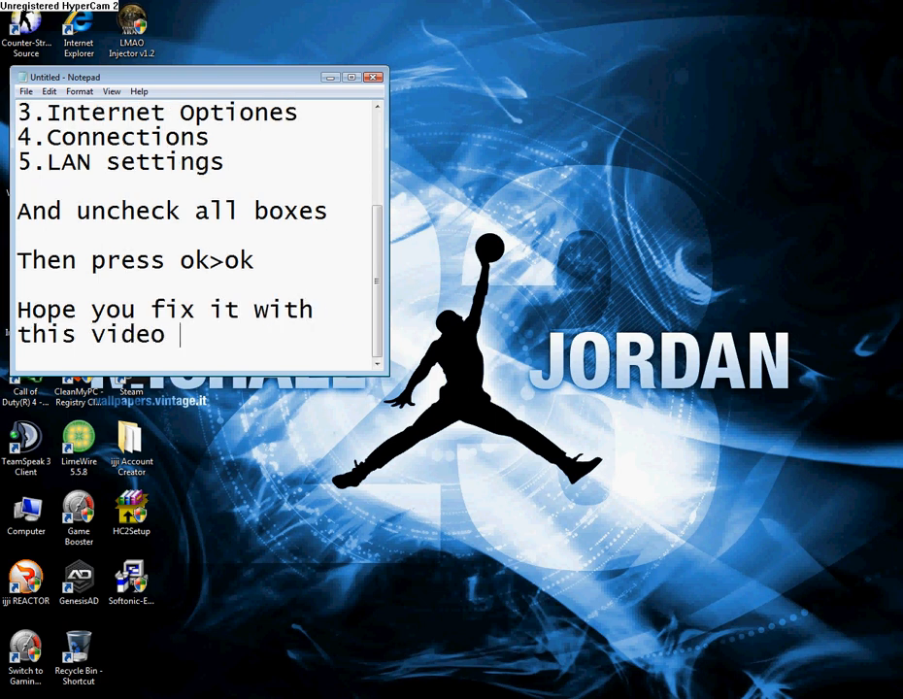
pyautogui.write('T')
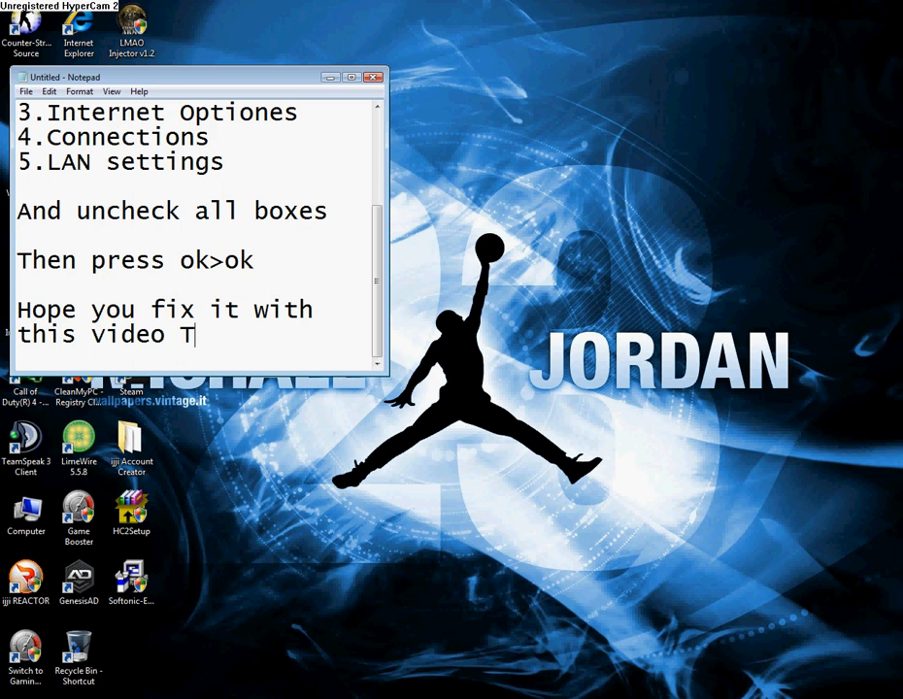
pyautogui.write('hanks')
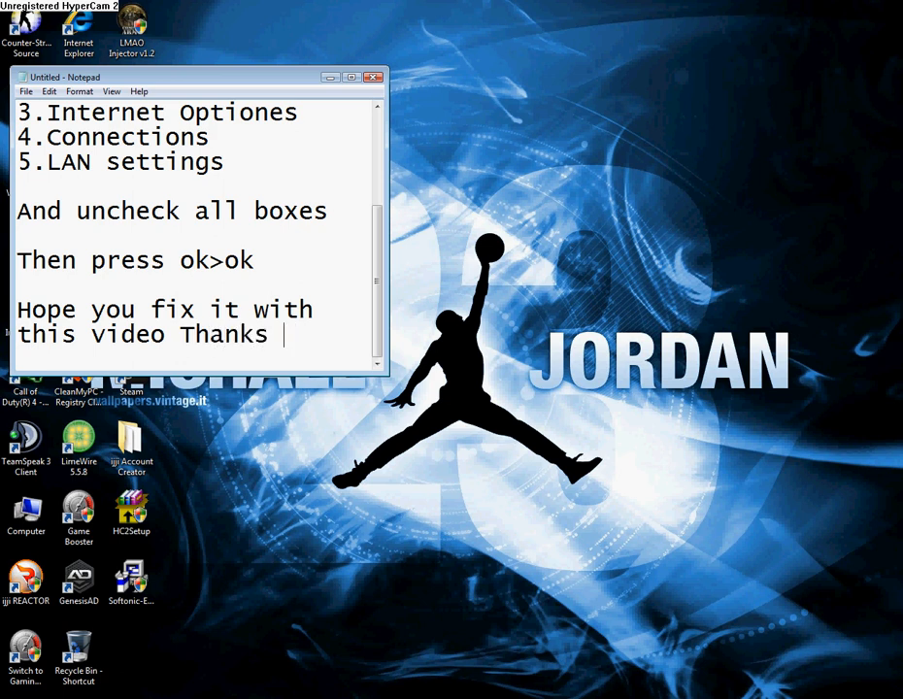
pyautogui.write('for watching')
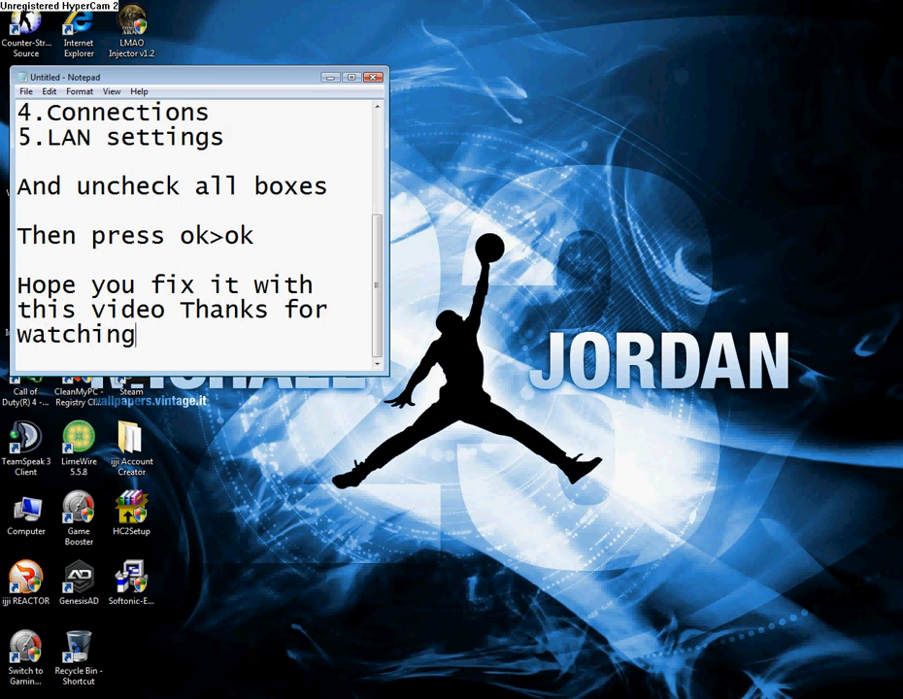
pyautogui.write(':')
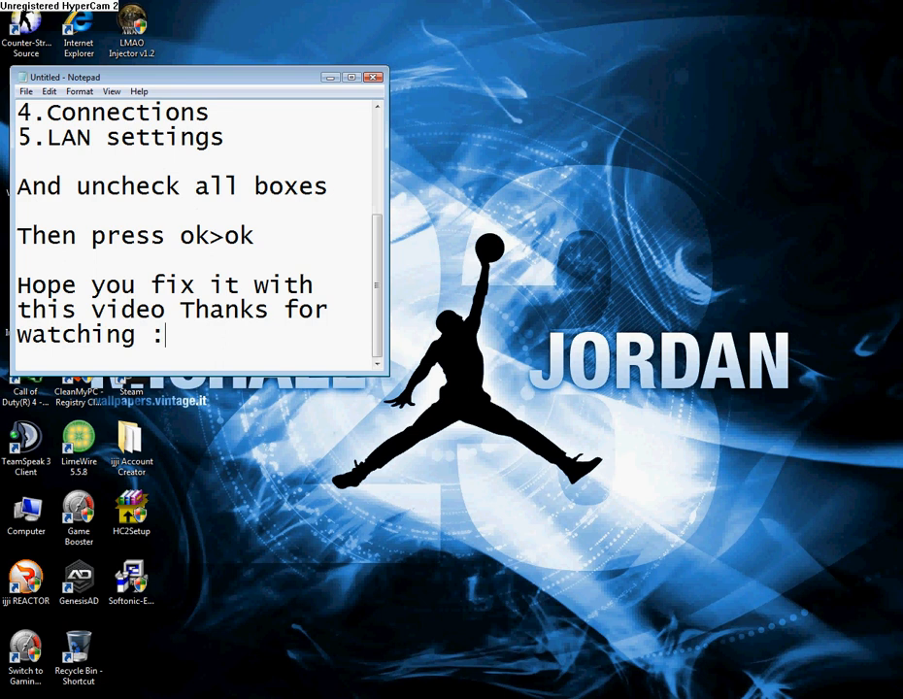
pyautogui.write(') Bye')
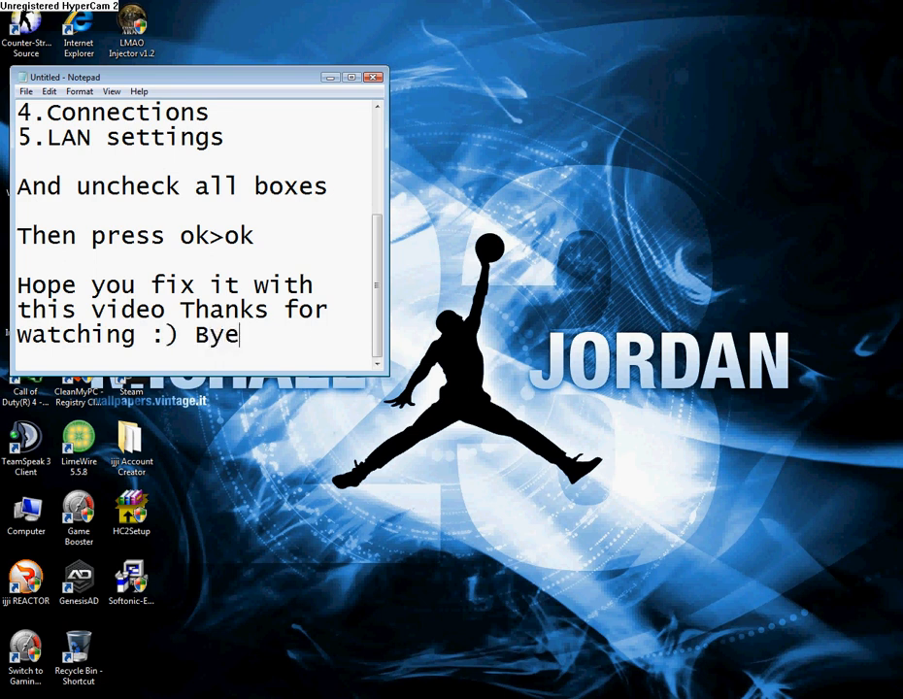